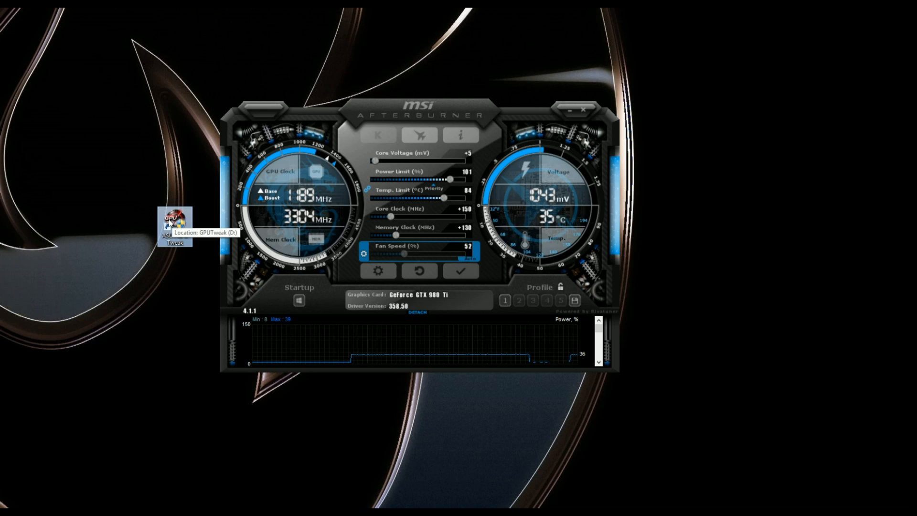
mouse_move(355, 94)
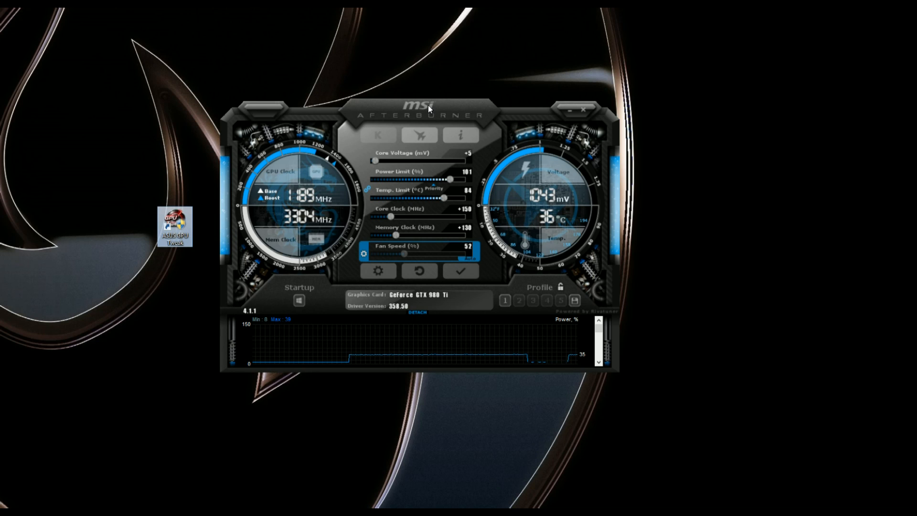
mouse_move(508, 90)
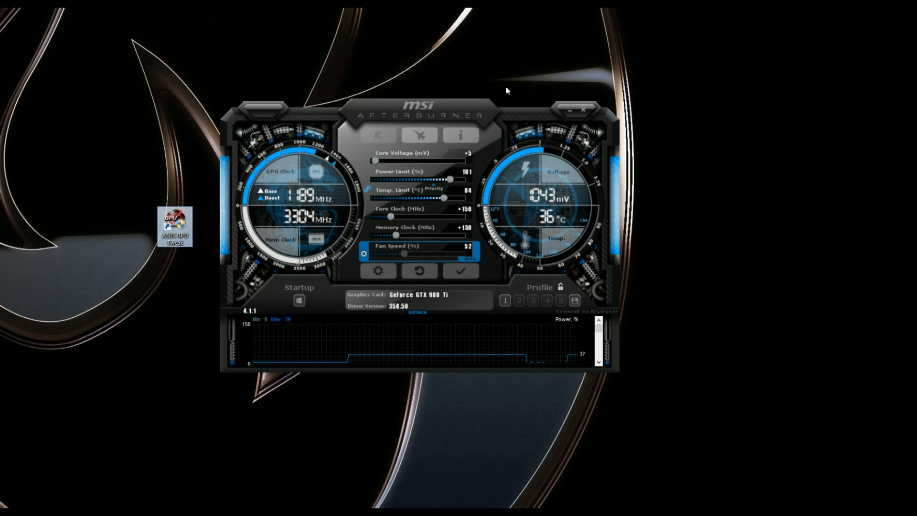
mouse_move(173, 228)
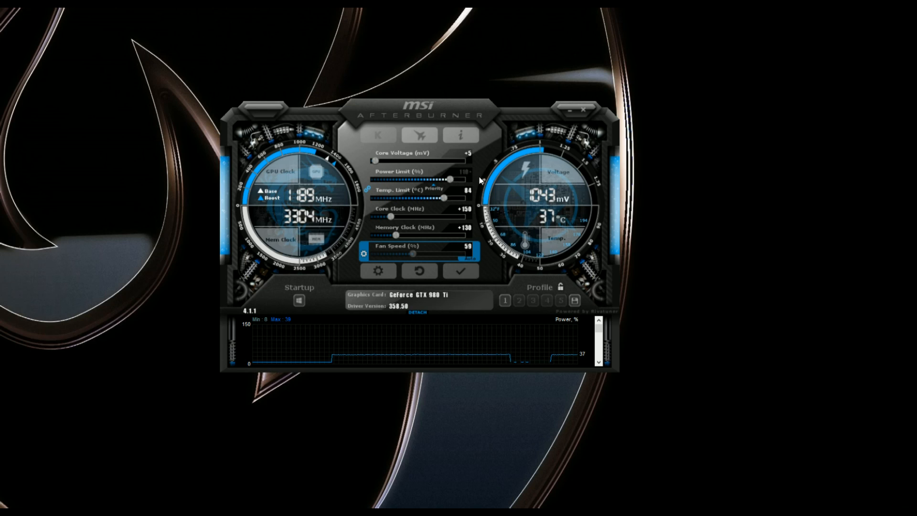
Set the Power Limit slider to 102% and keep the Temp Limit at 84°C.
left_click_drag(421, 196, 463, 197)
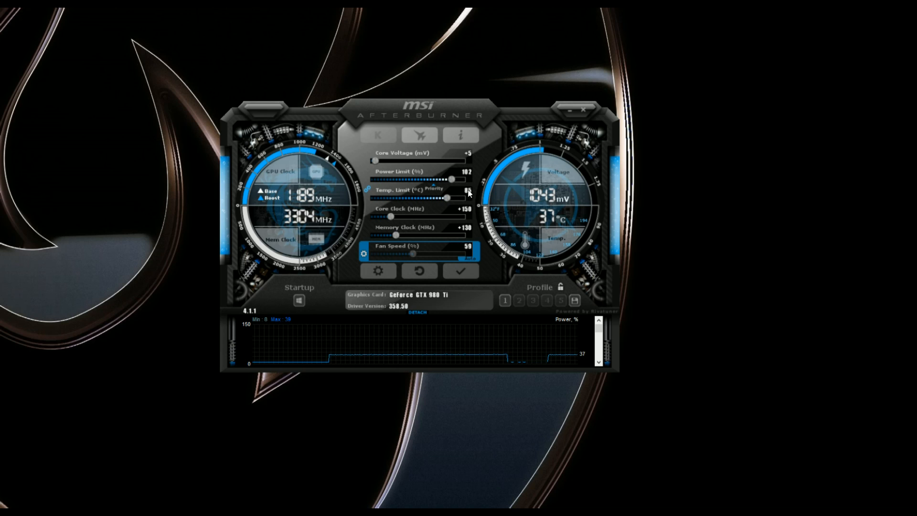
mouse_move(475, 176)
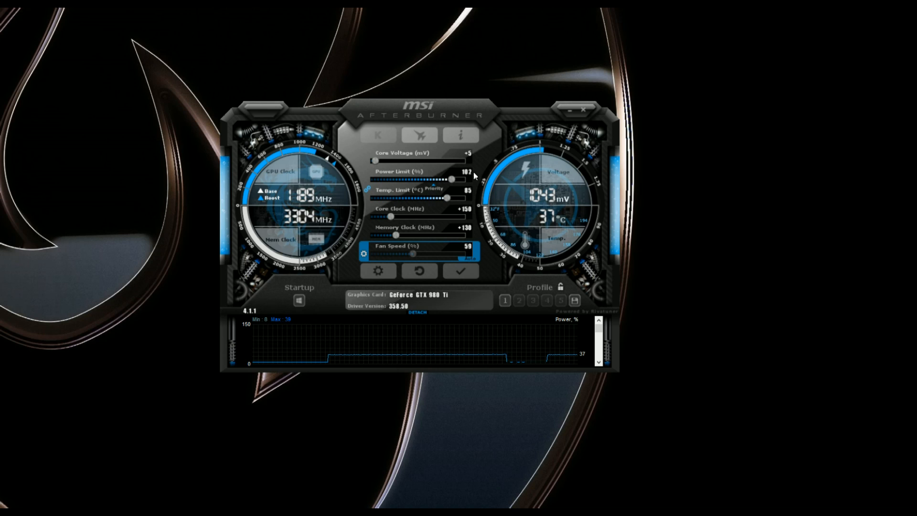
mouse_move(463, 188)
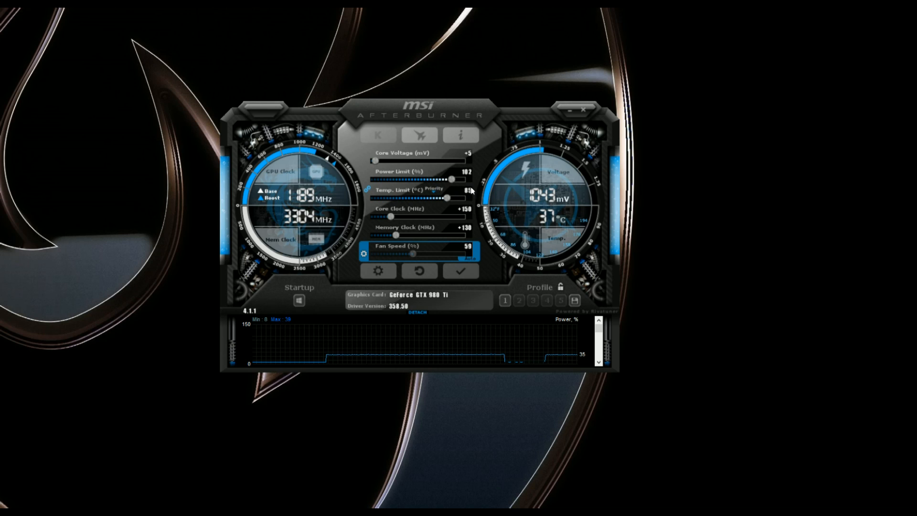
left_click_drag(433, 199, 449, 199)
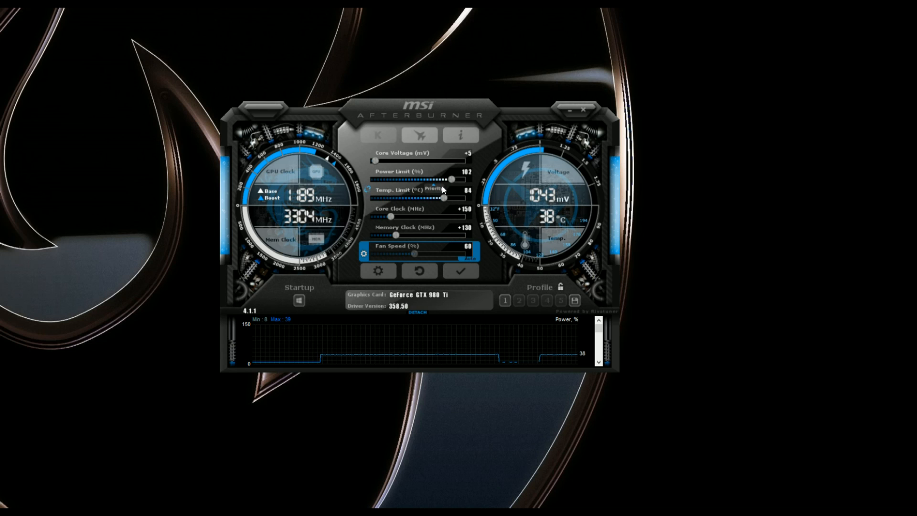
mouse_move(451, 181)
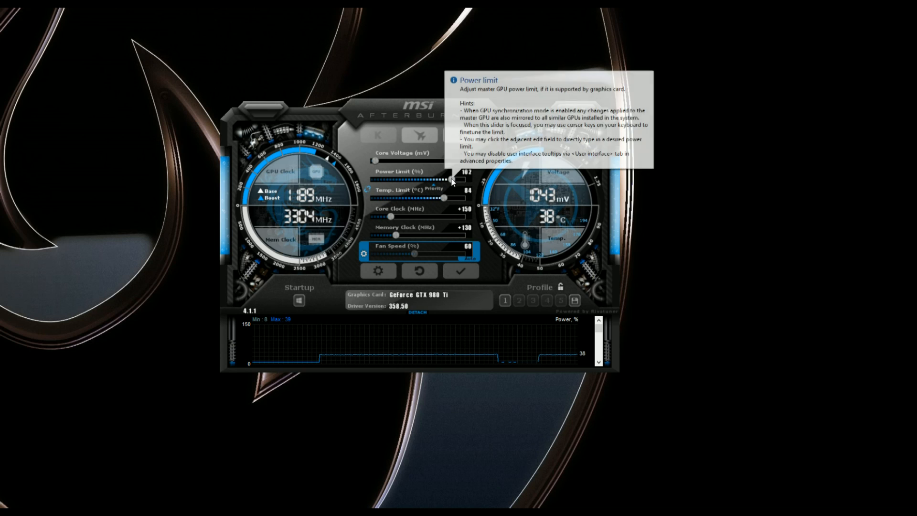
left_click_drag(449, 179, 455, 179)
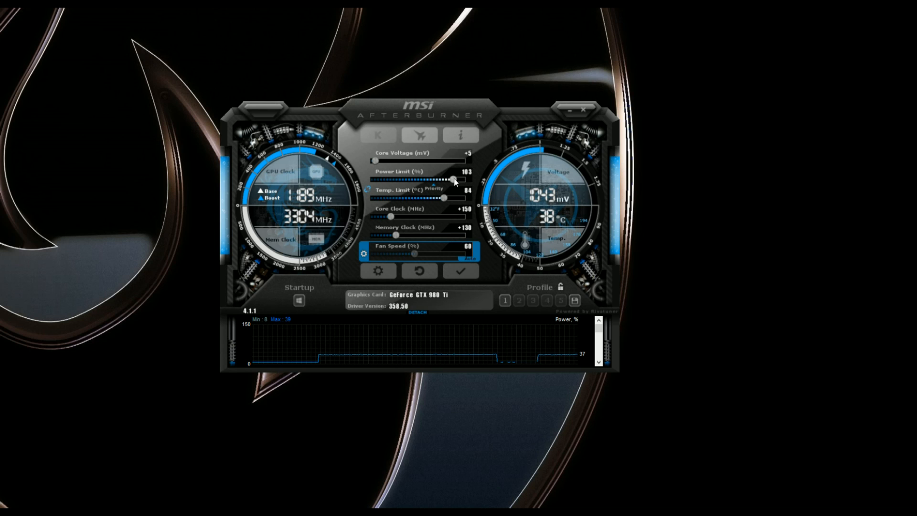
left_click_drag(452, 178, 457, 178)
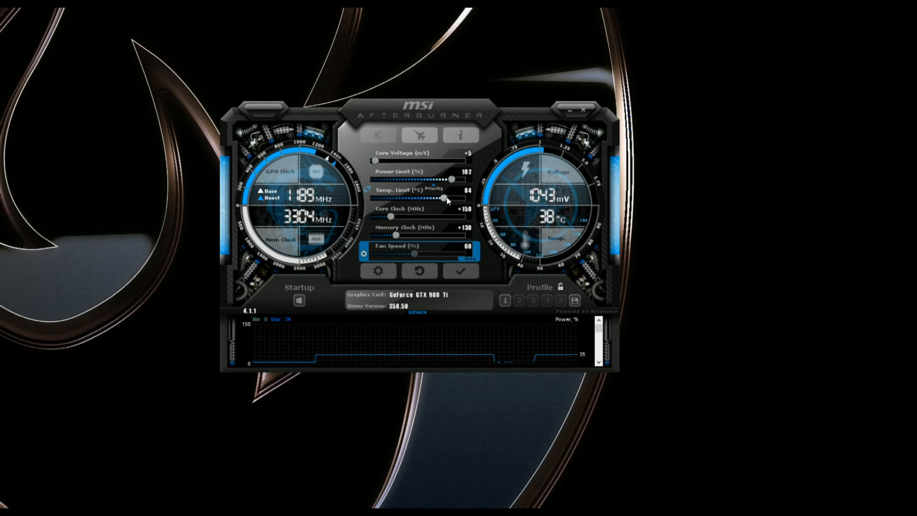
left_click_drag(424, 201, 447, 201)
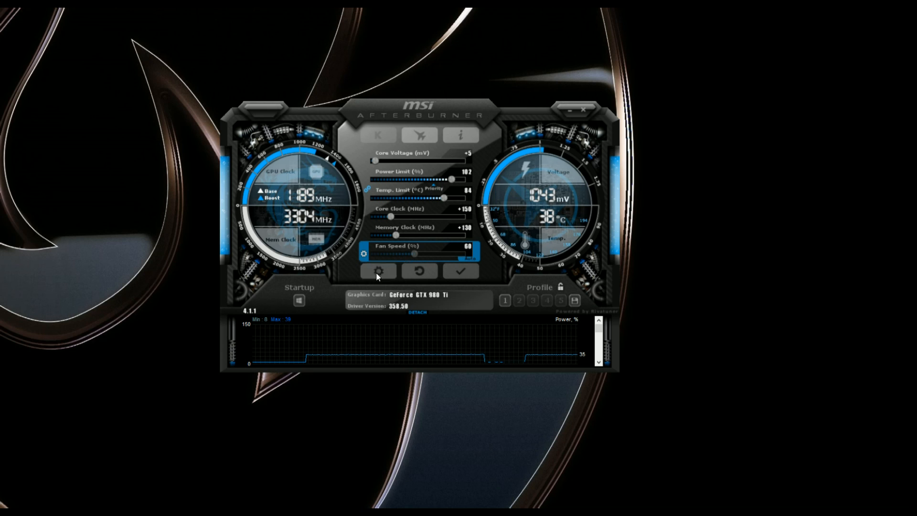
Bring up the Afterburner properties window on its Fan settings for automatic fan control.
left_click(378, 271)
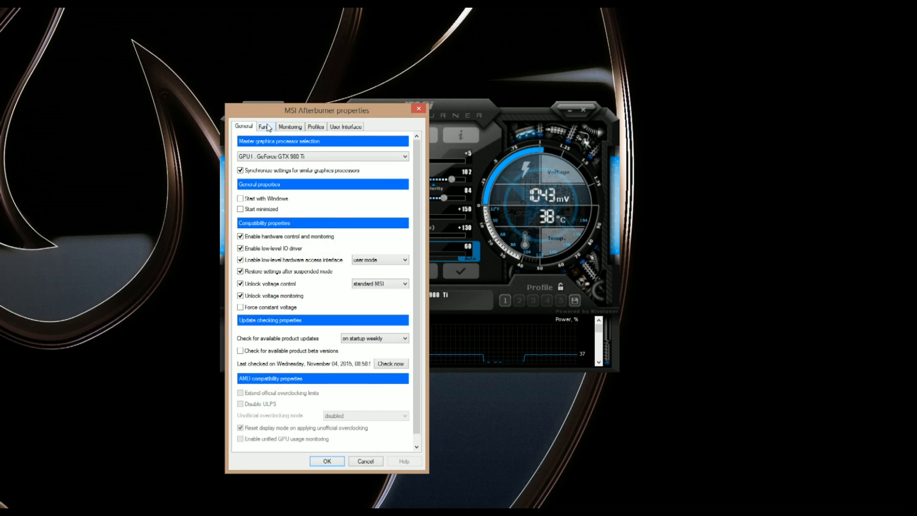
left_click(265, 126)
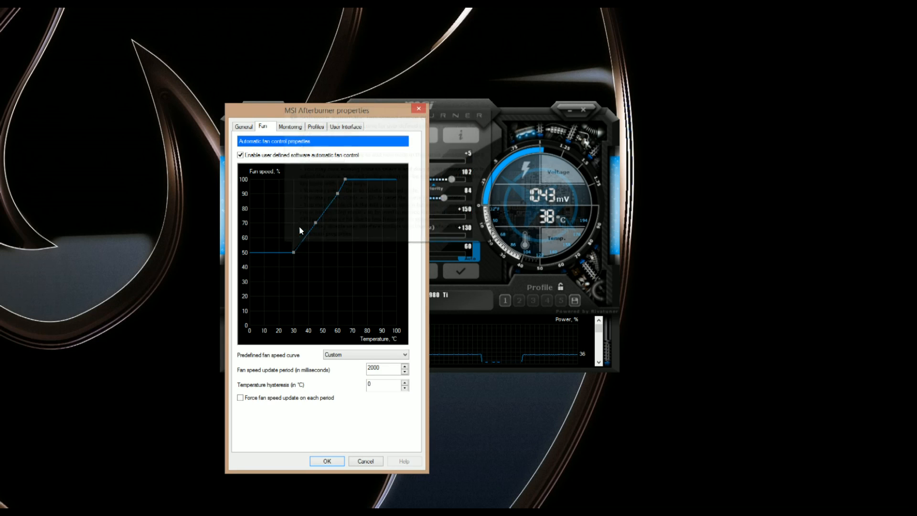
mouse_move(291, 314)
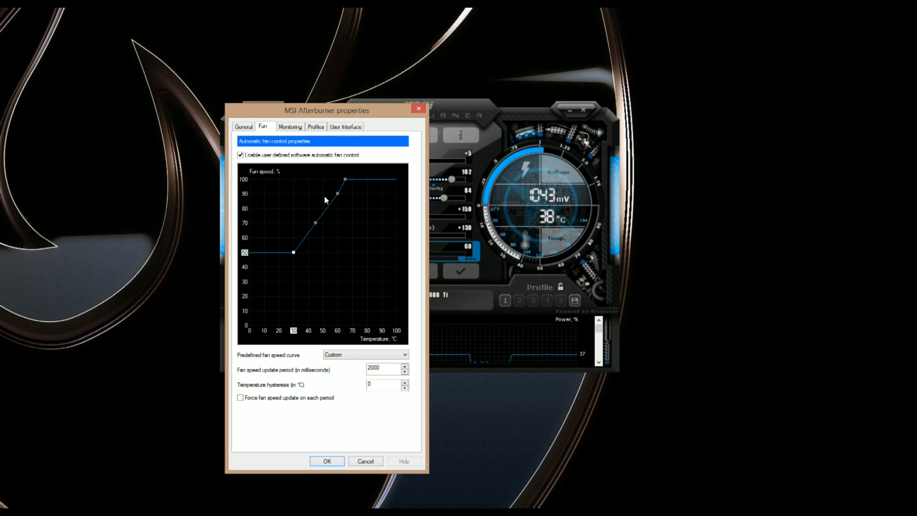
mouse_move(314, 226)
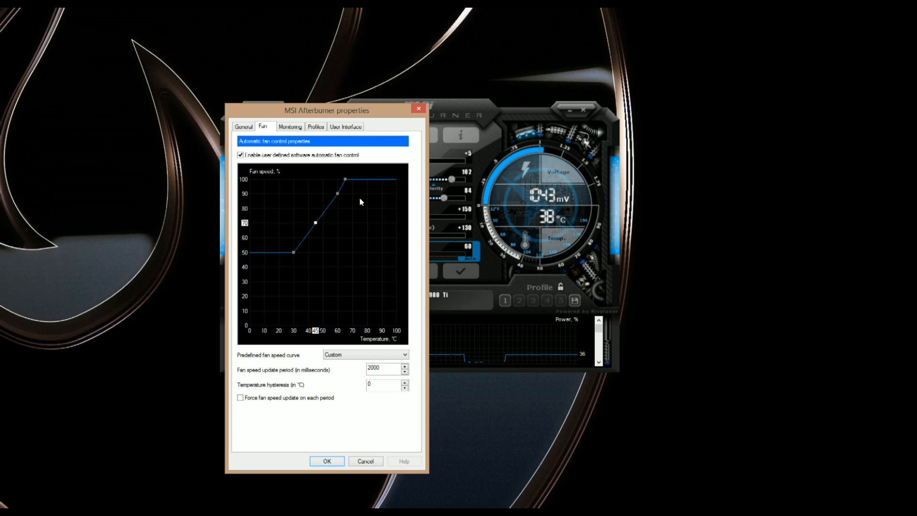
mouse_move(368, 223)
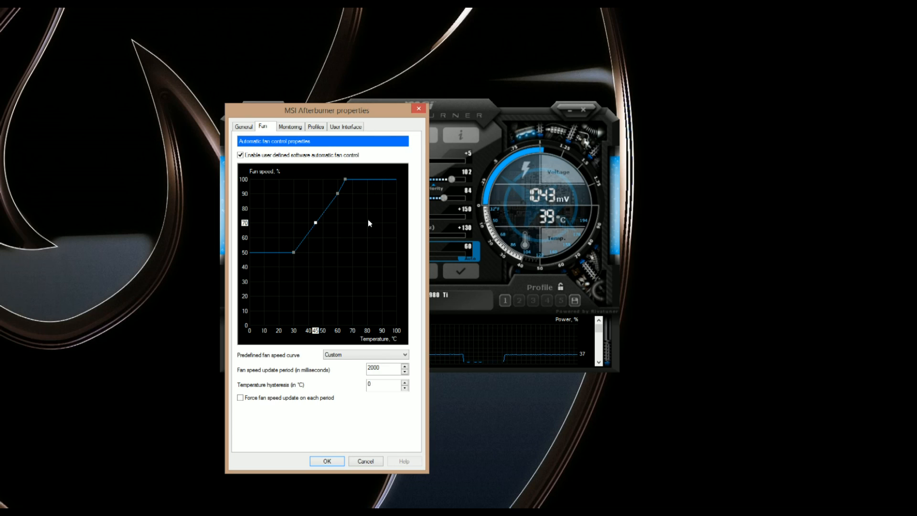
mouse_move(360, 184)
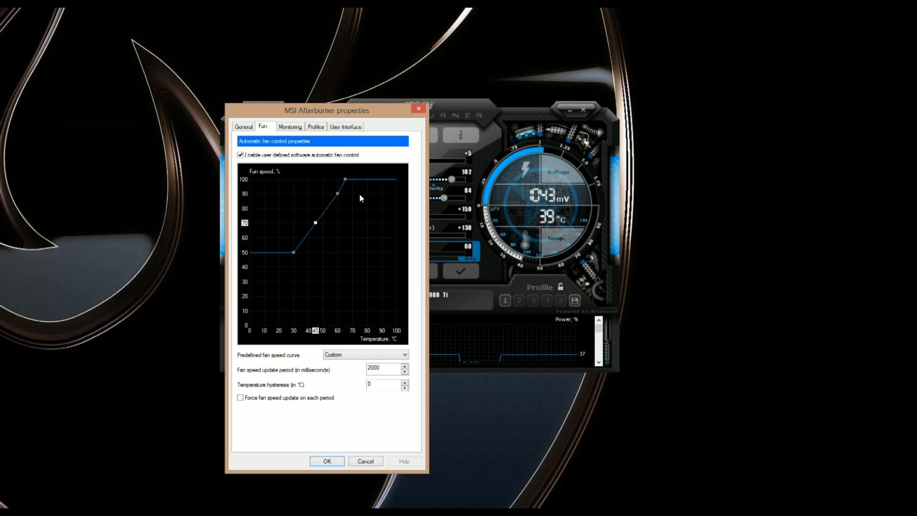
mouse_move(410, 190)
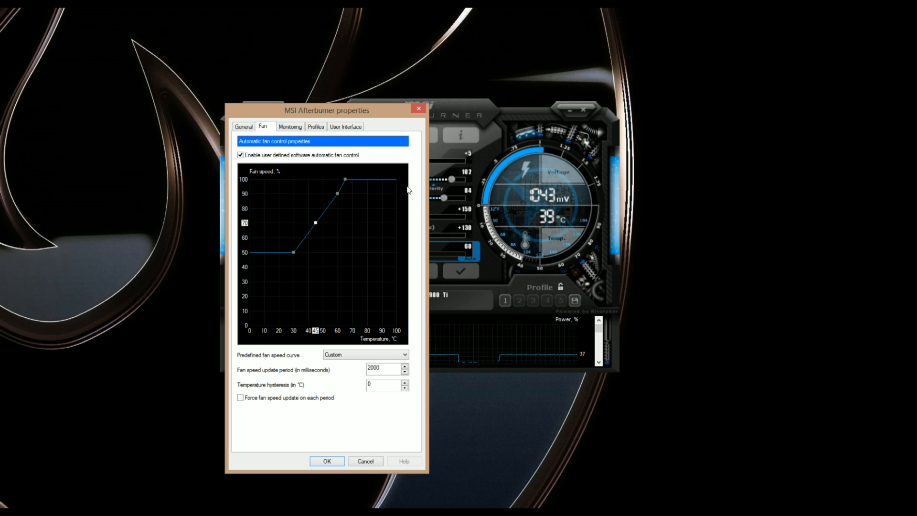
mouse_move(366, 202)
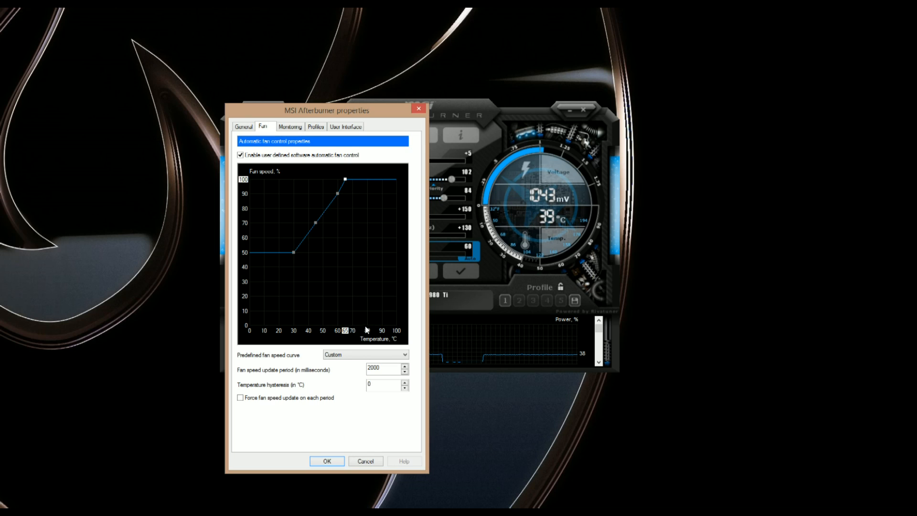
mouse_move(352, 334)
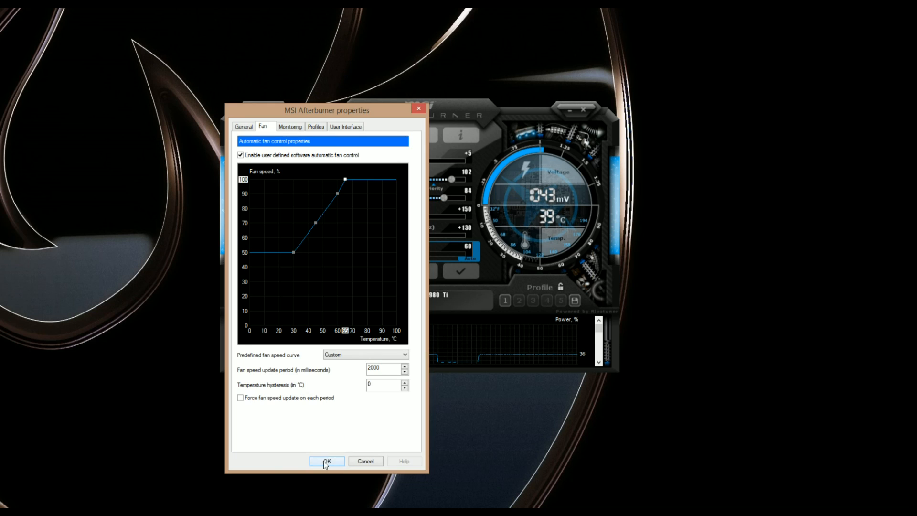
Confirm the custom fan curve with OK, returning to the main window.
left_click(327, 460)
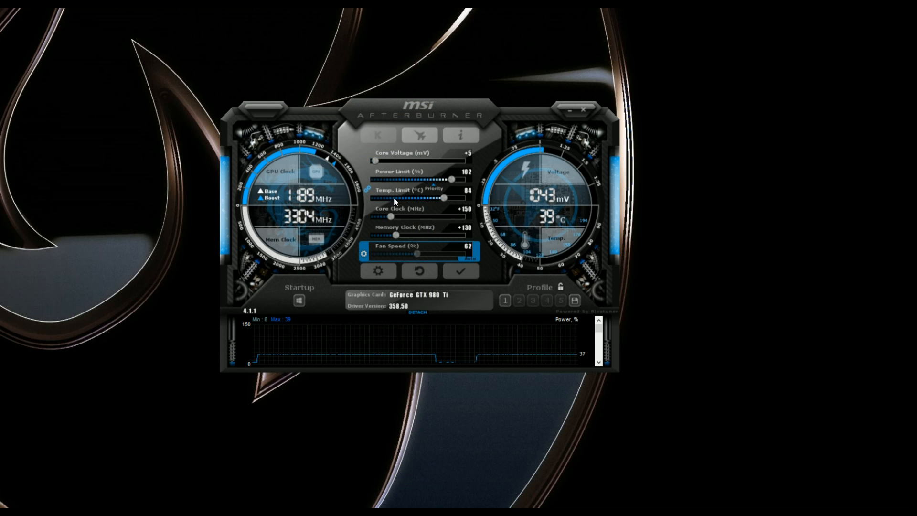
mouse_move(174, 136)
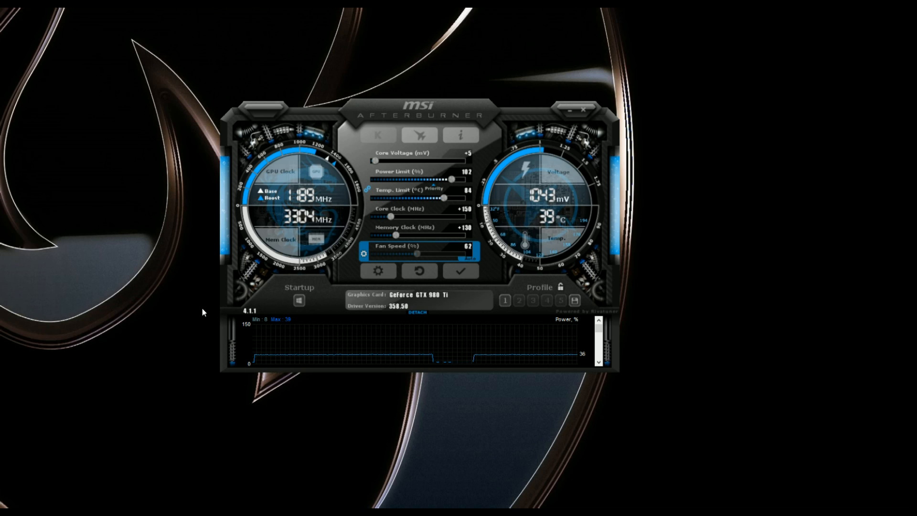
mouse_move(568, 270)
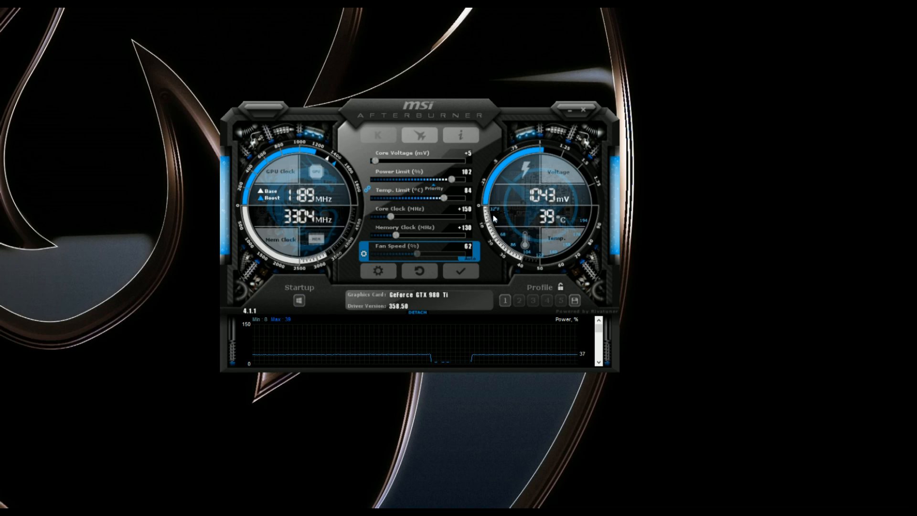
mouse_move(215, 288)
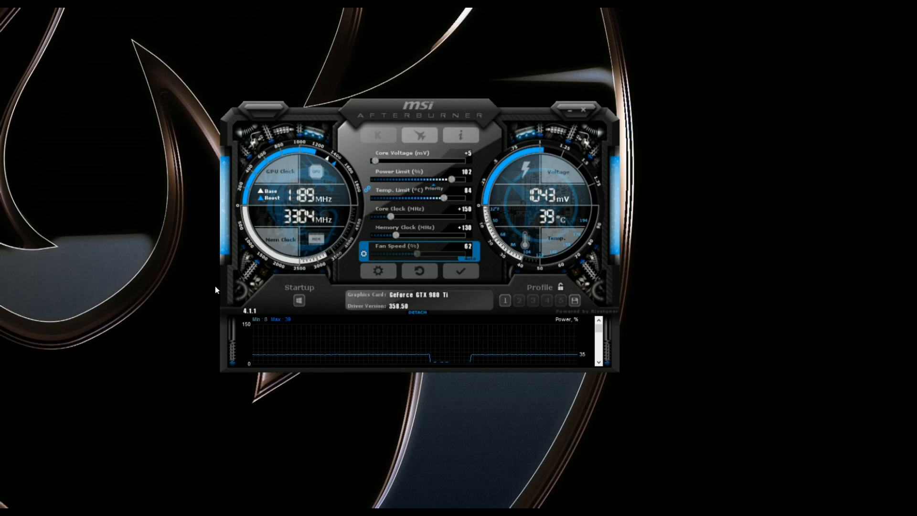
mouse_move(228, 173)
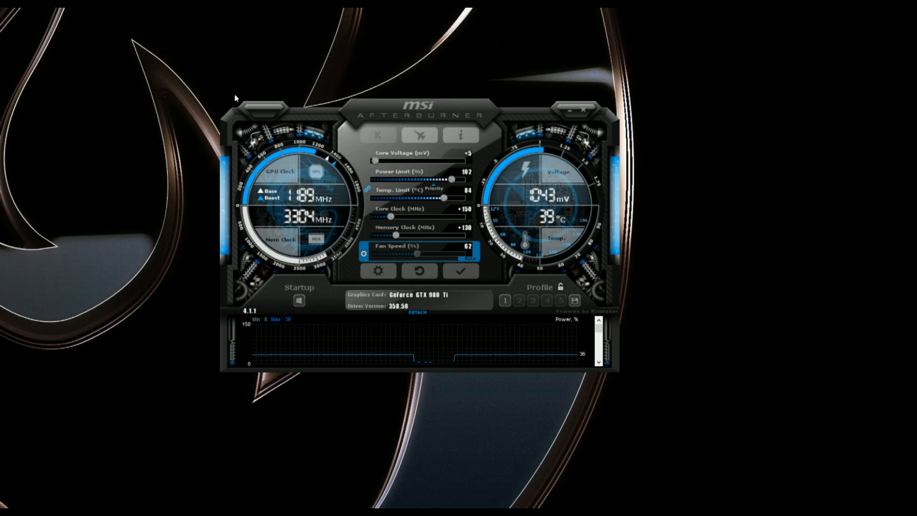
mouse_move(182, 351)
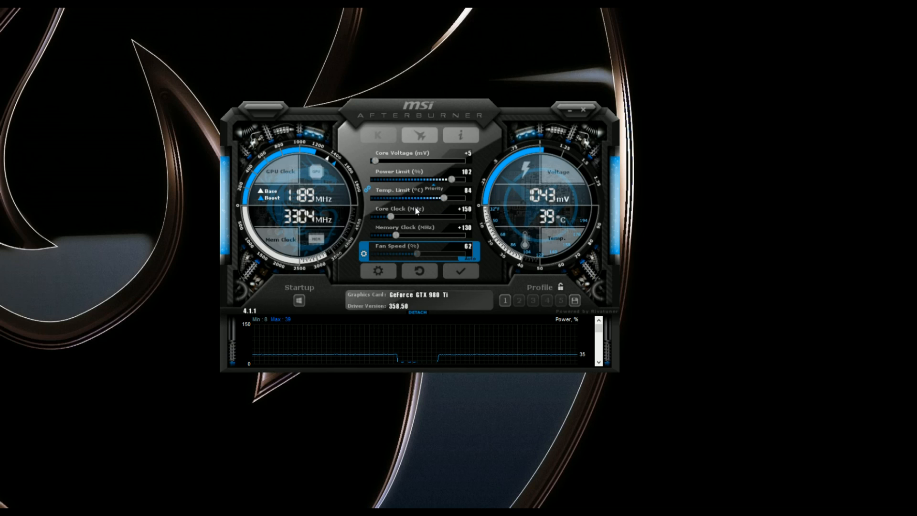
mouse_move(420, 244)
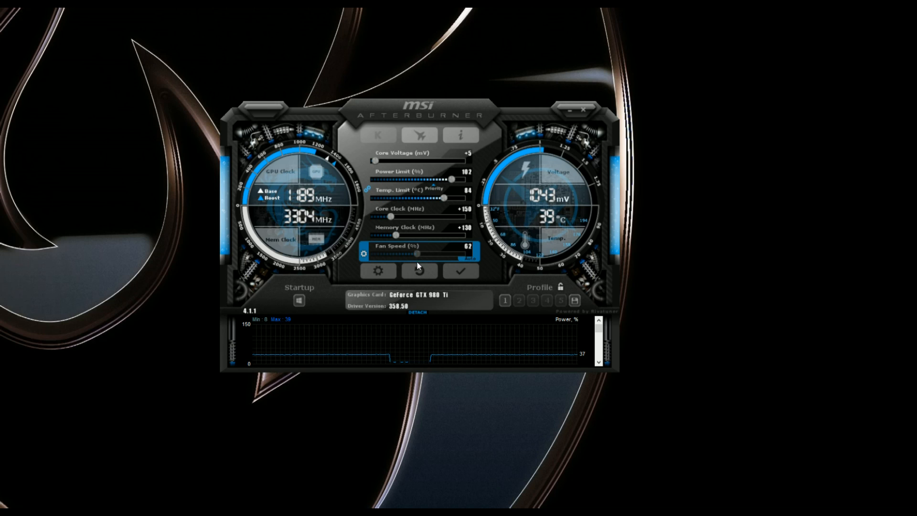
Reduce the Memory Clock offset from +130 to +100 MHz and apply it to the card.
left_click(460, 270)
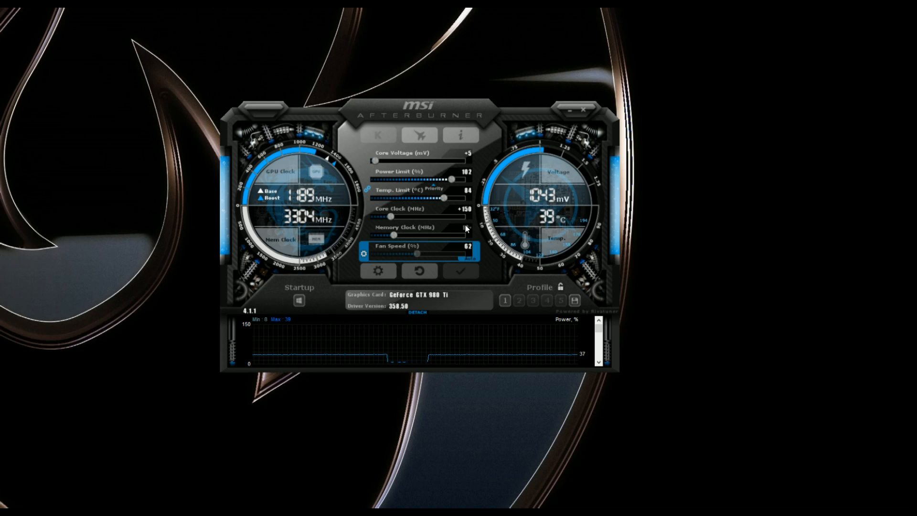
left_click(461, 270)
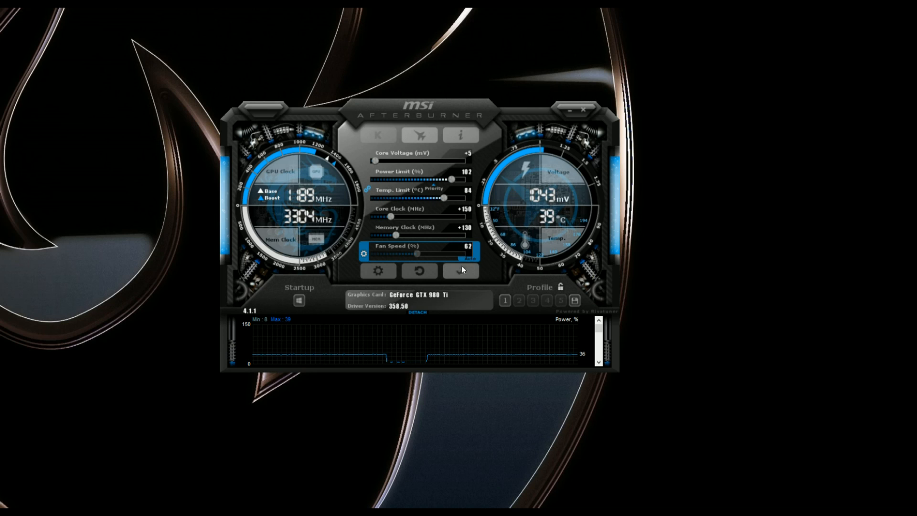
left_click(460, 271)
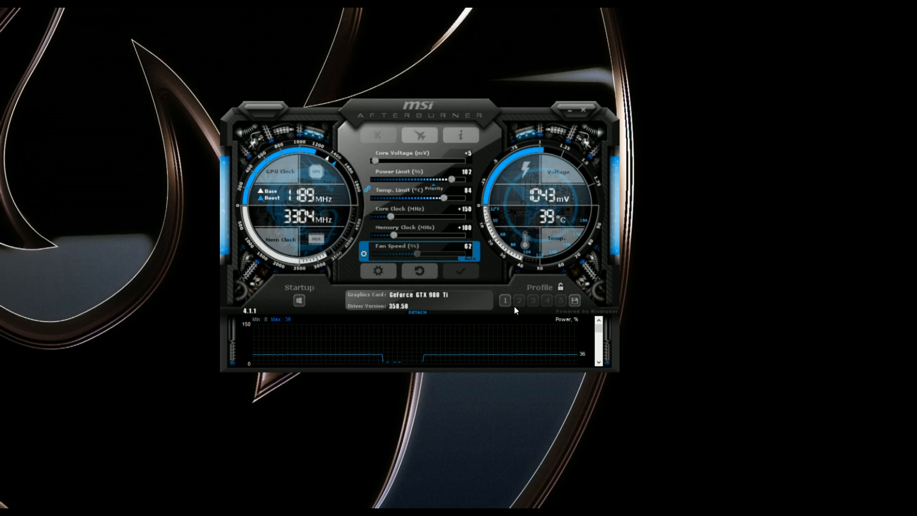
left_click(504, 301)
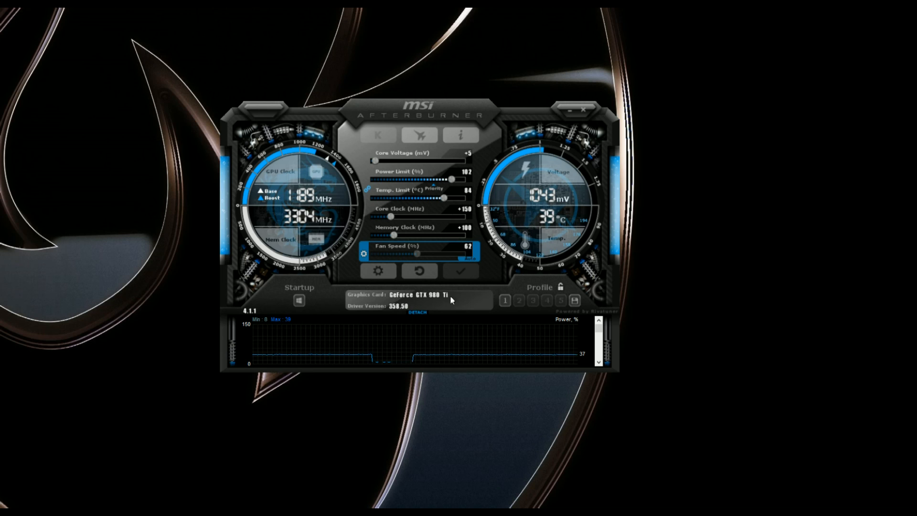
mouse_move(433, 298)
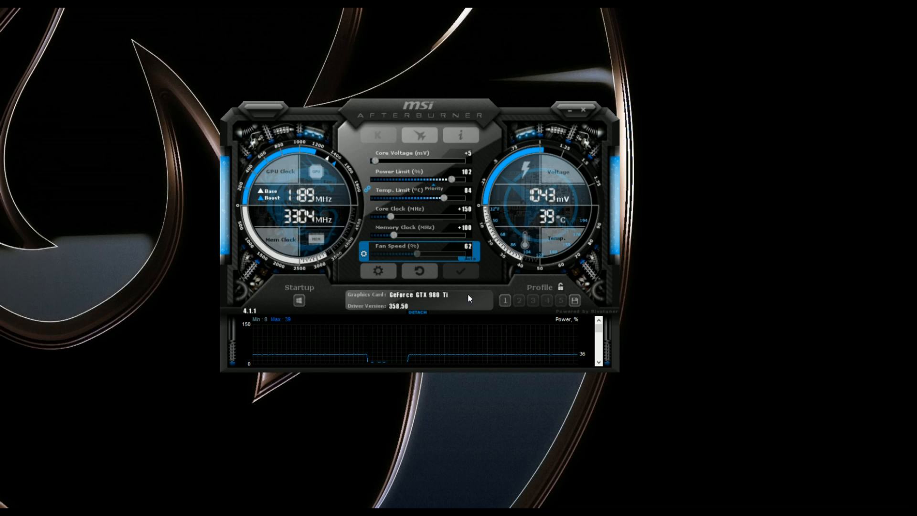
mouse_move(446, 295)
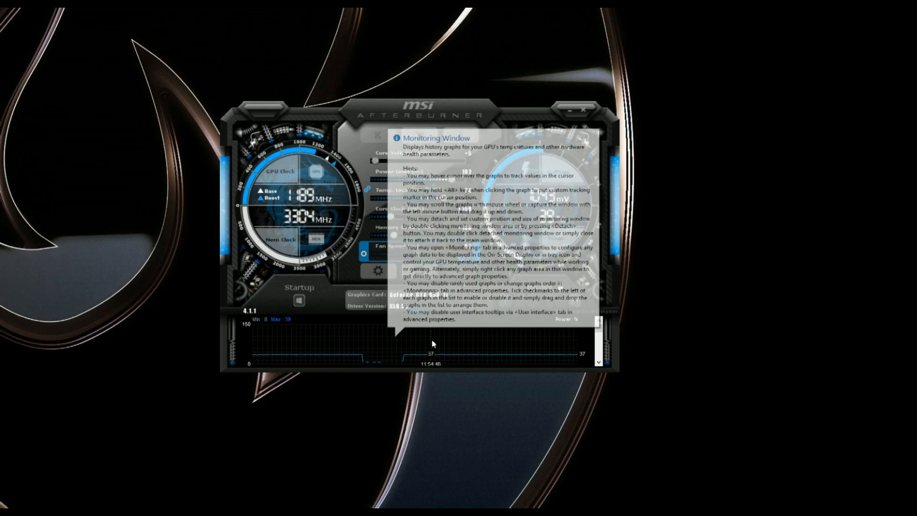
mouse_move(398, 343)
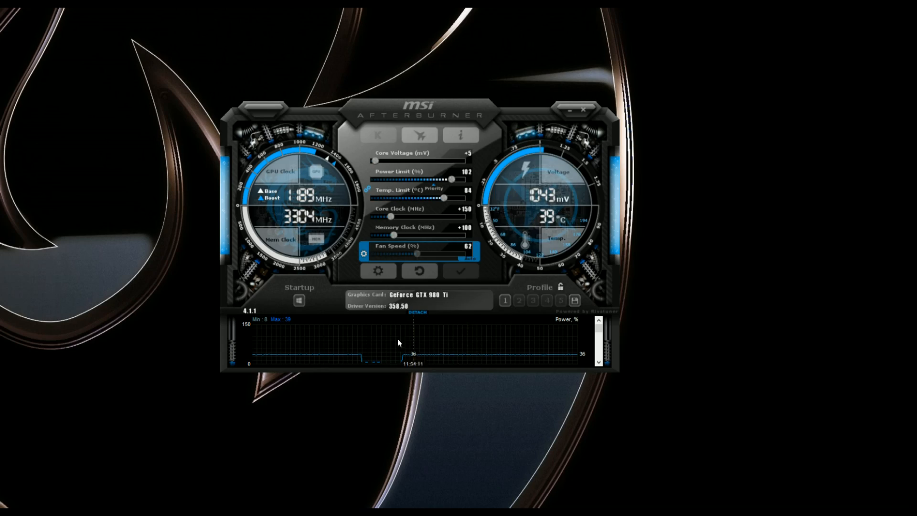